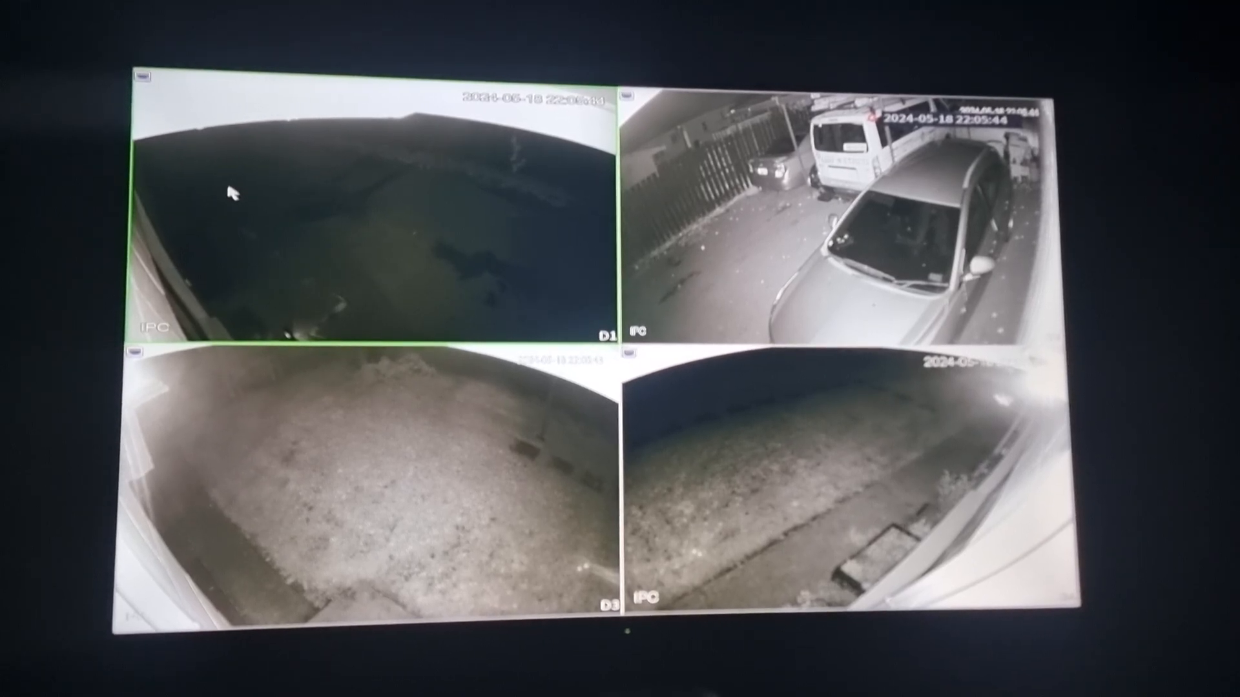
Leave the live camera grid for the NVR main menu via the right-click quick menu.
right_click(234, 191)
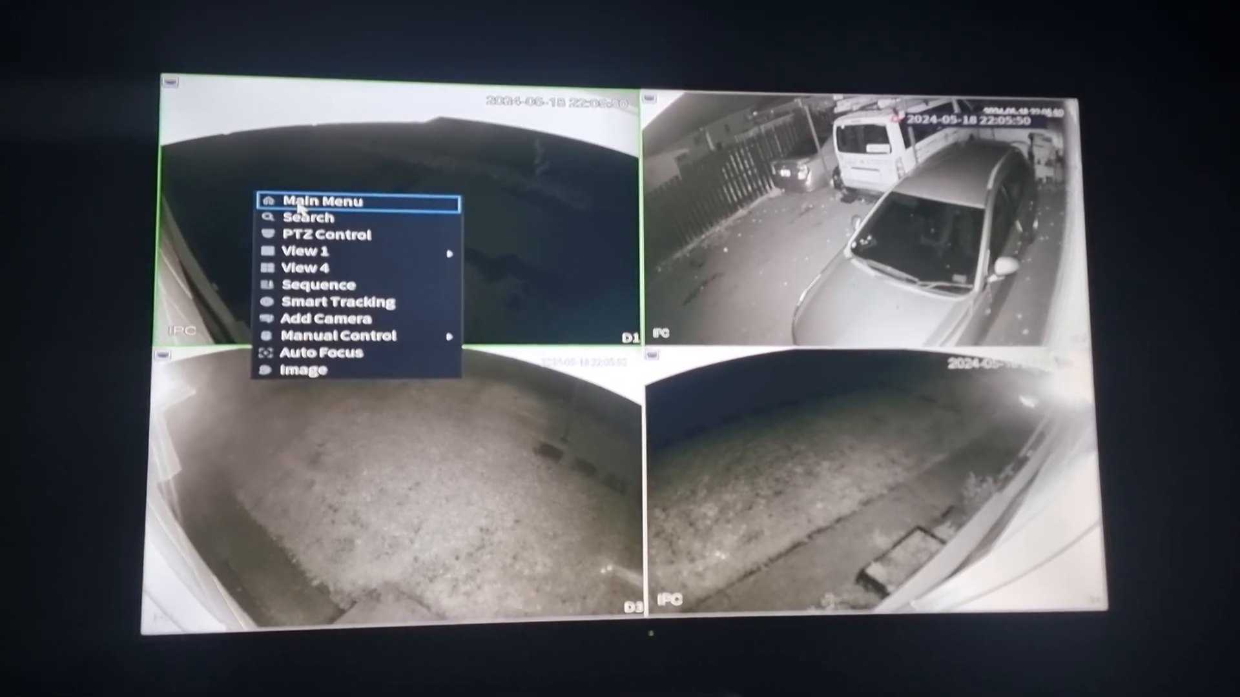
left_click(319, 202)
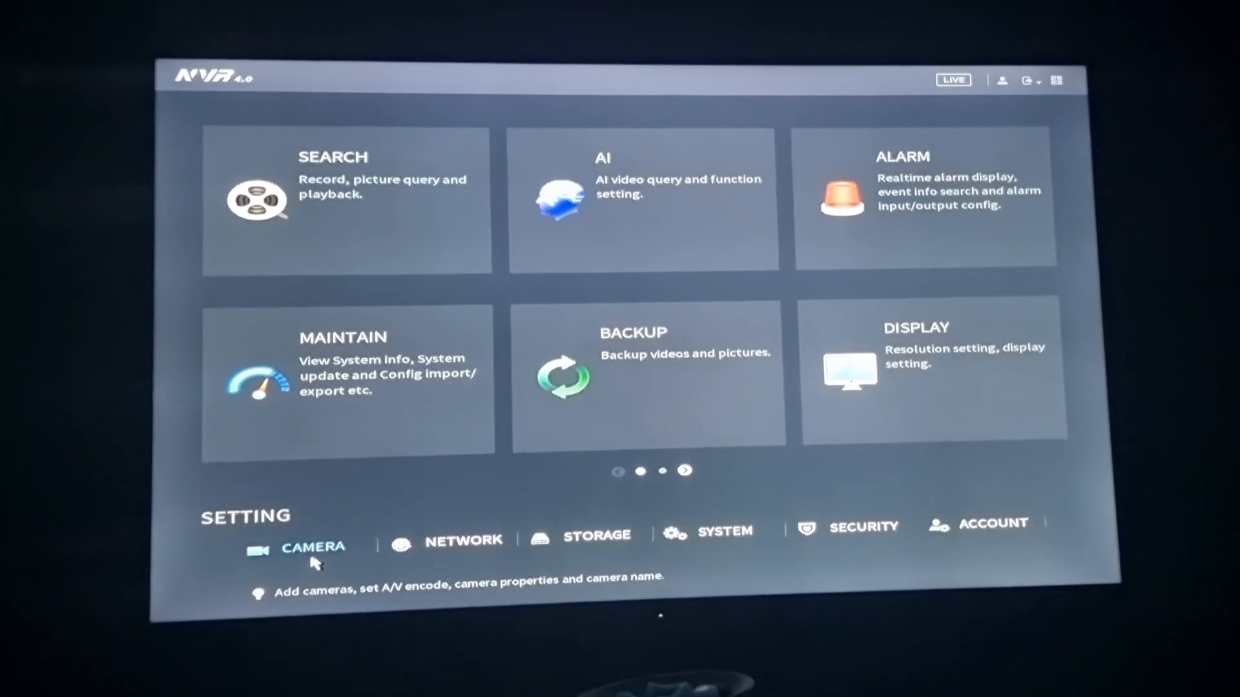
Reach channel D1's Overlay page in Camera settings after glancing at Camera List and Image.
left_click(312, 546)
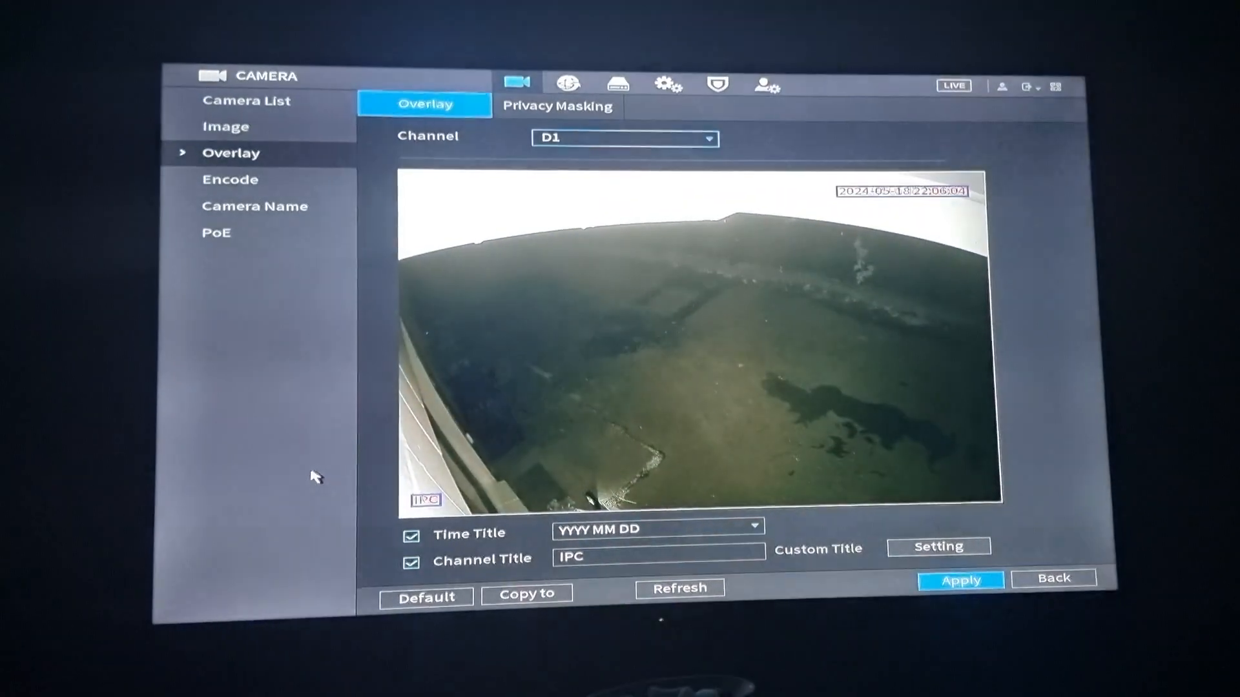
left_click(247, 101)
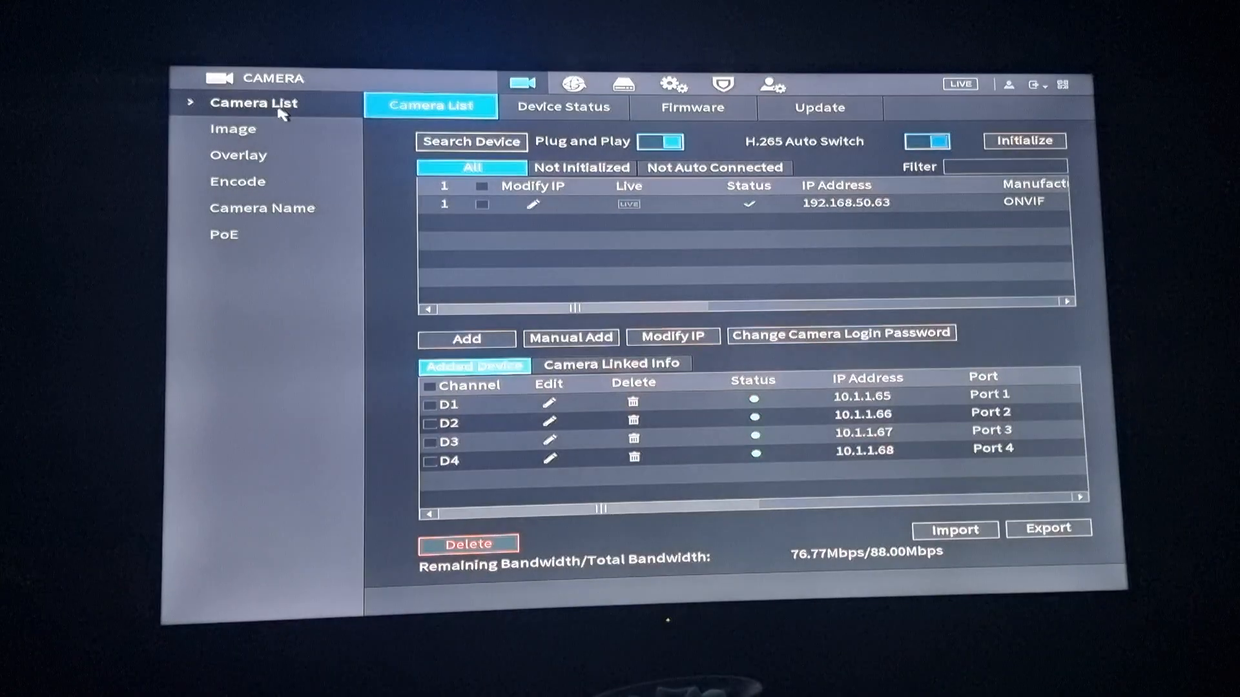
left_click(233, 130)
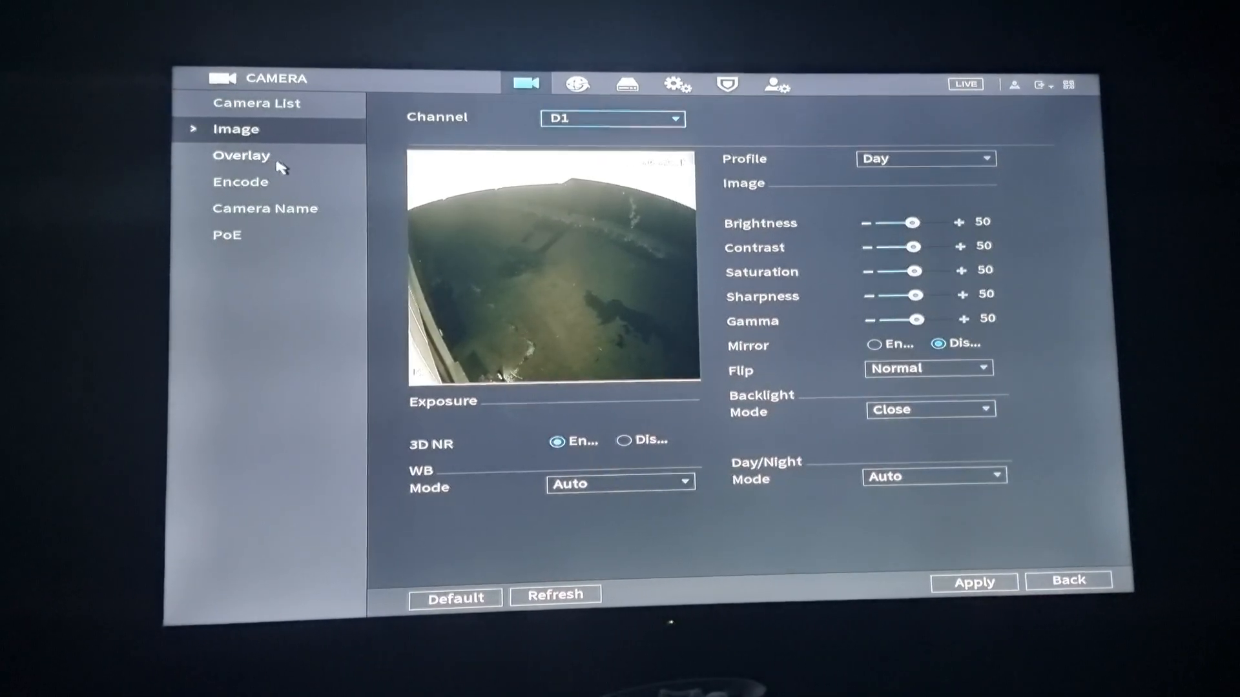
left_click(242, 155)
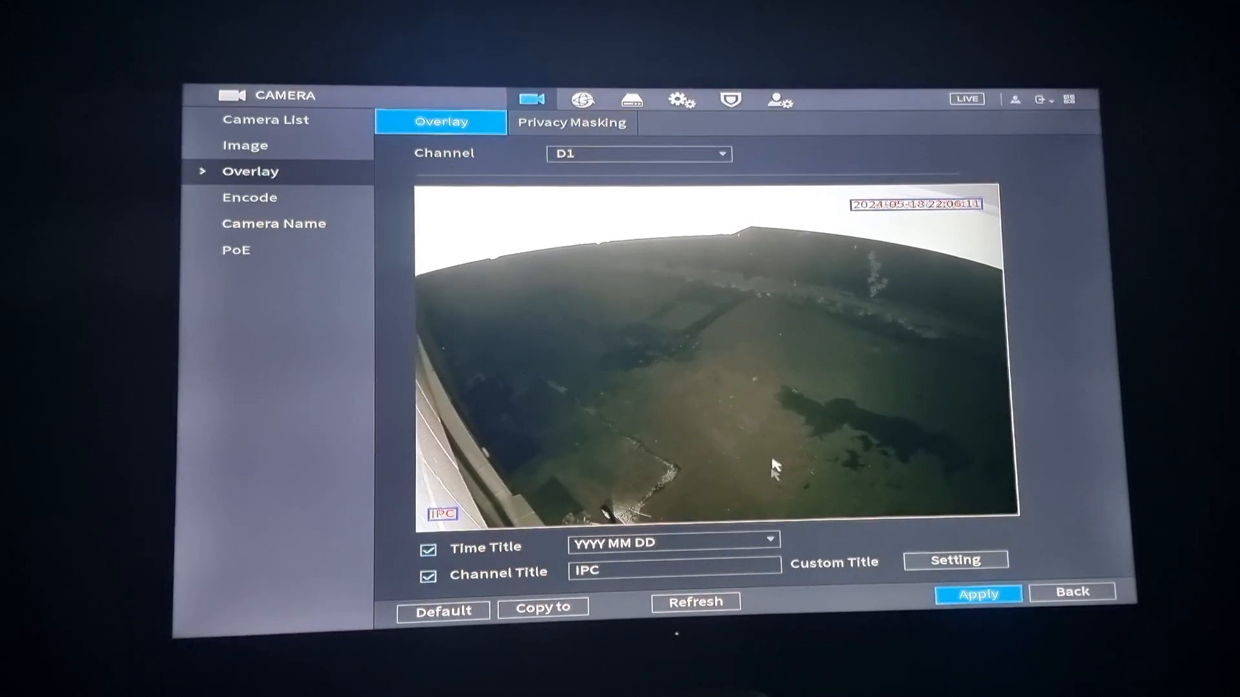
Replace D1's channel title IPC with 'front' using the virtual keyboard and apply it.
left_click(674, 570)
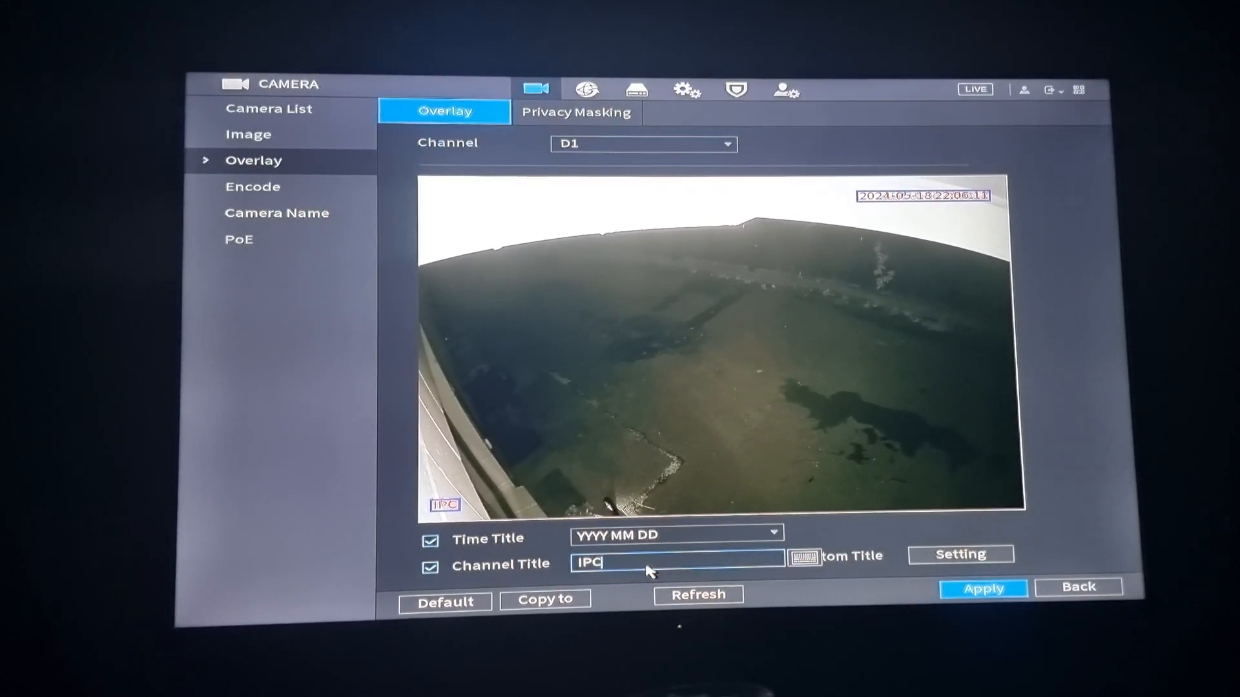
left_click(675, 562)
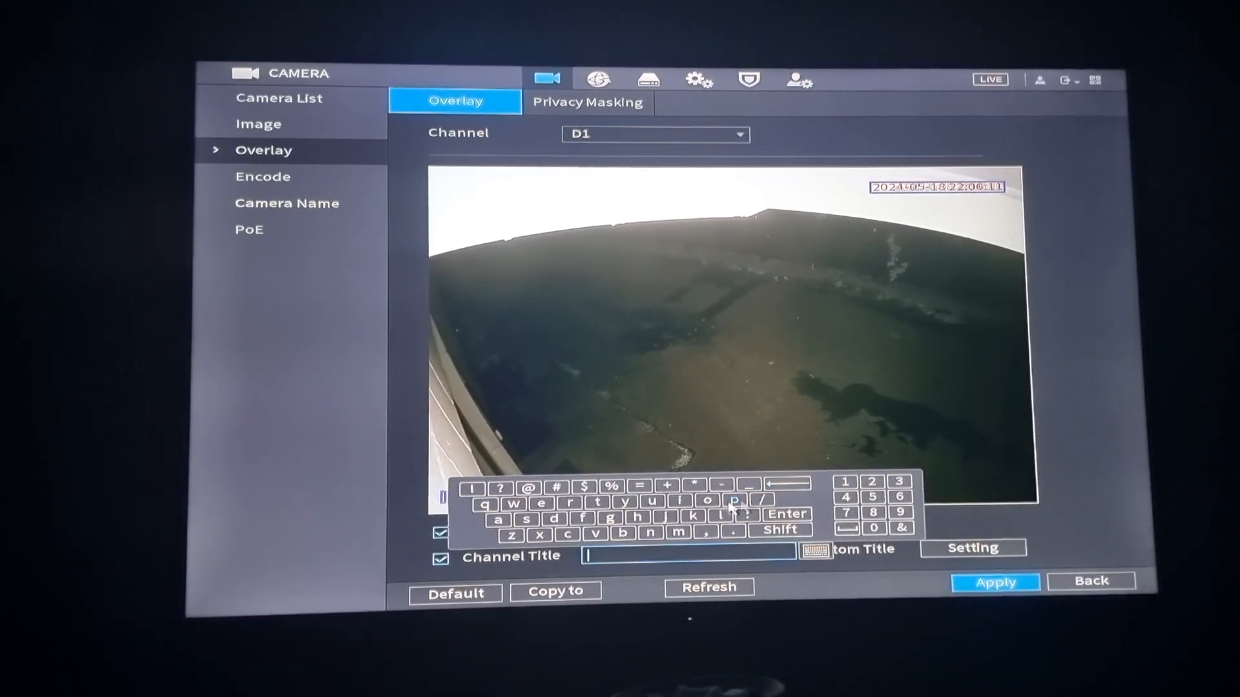
left_click(580, 519)
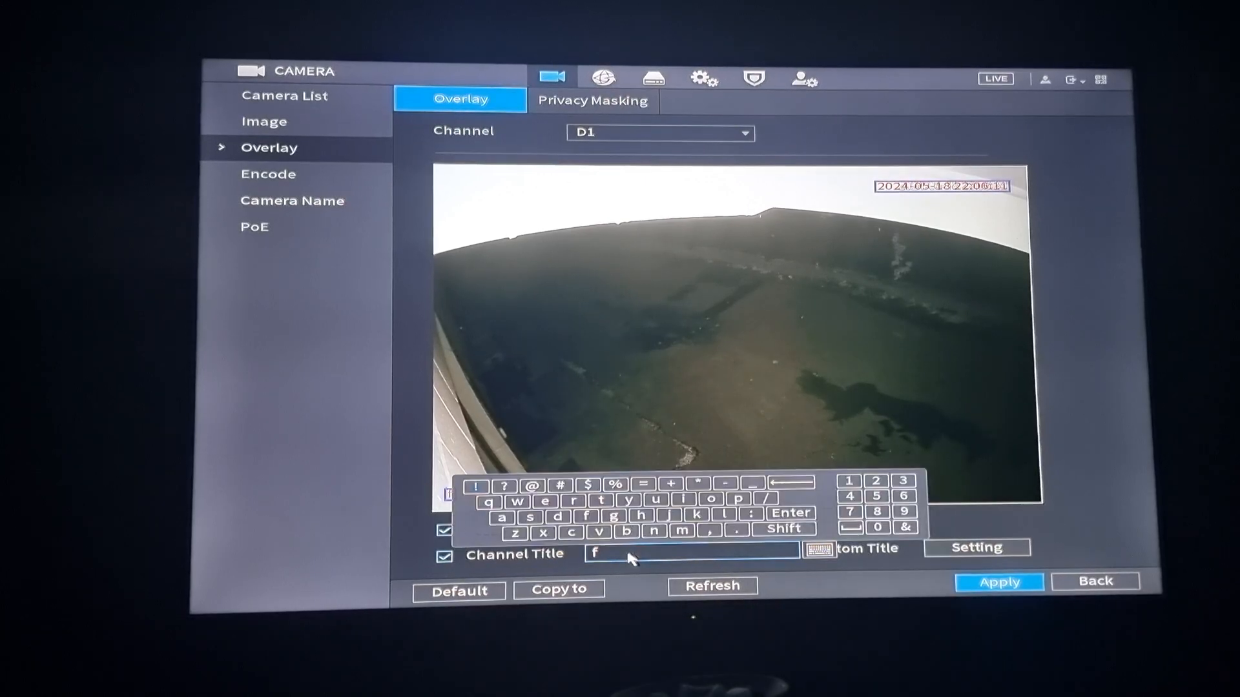
left_click(571, 501)
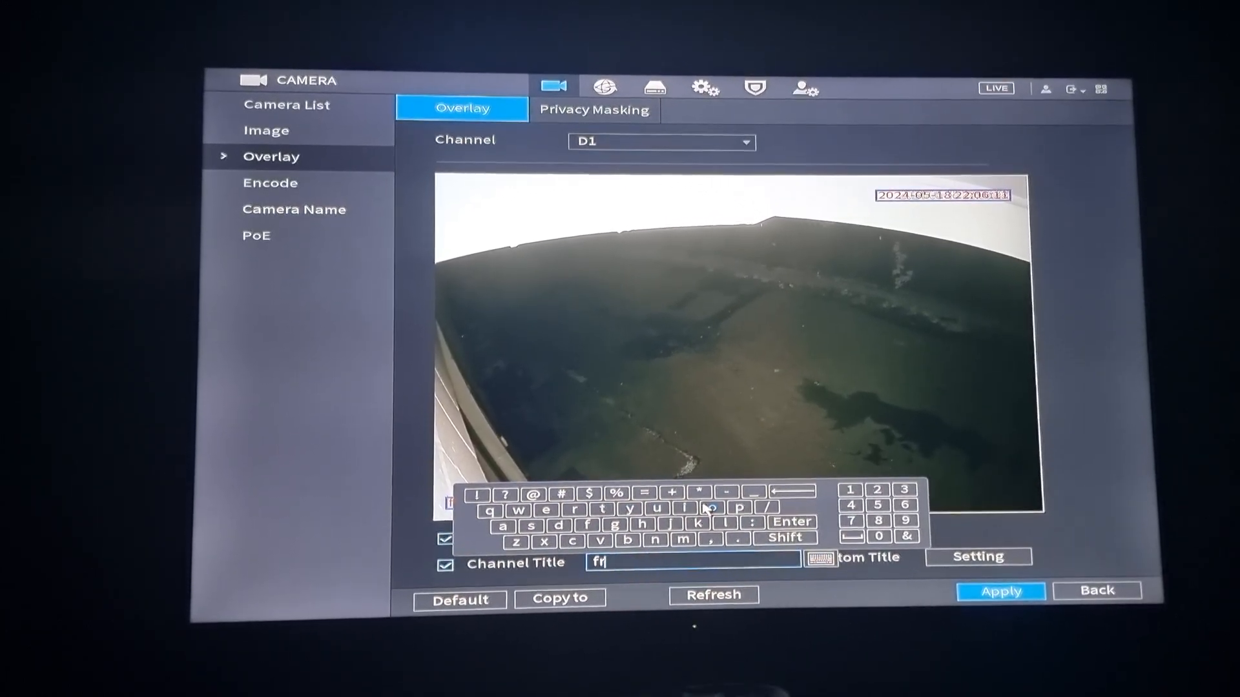
left_click(716, 509)
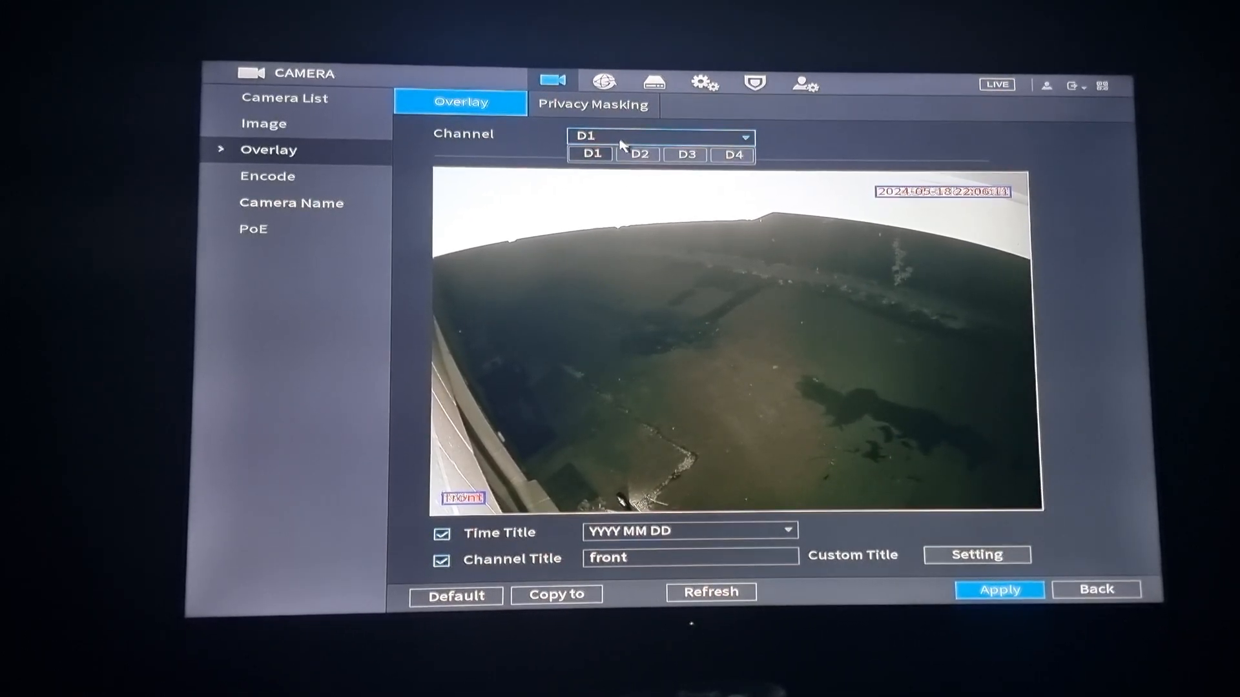
Switch the overlay settings to channel D2, whose title still reads IPC.
left_click(638, 153)
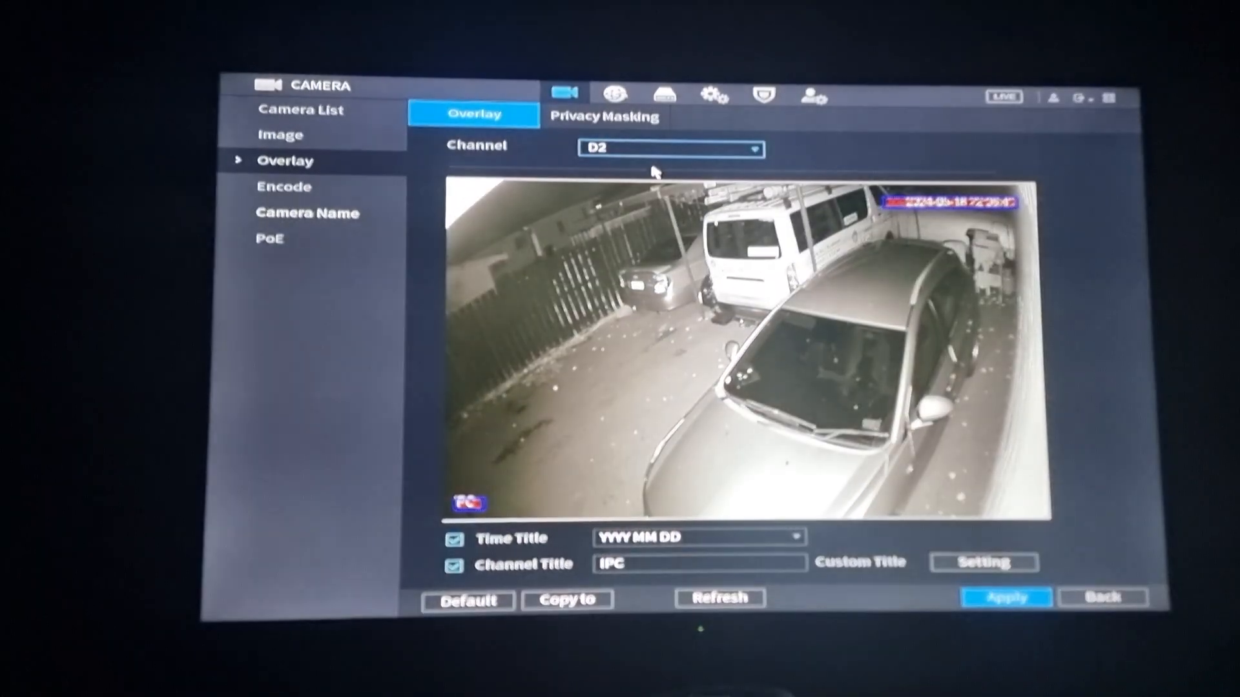